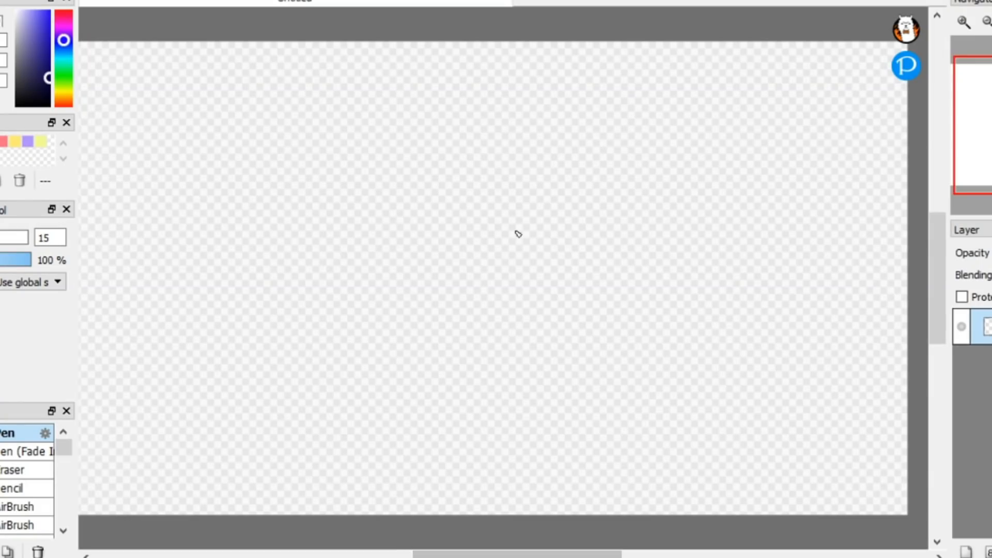
Draw the first dark-blue stroke of the character's jaw outline
left_click_drag(432, 120, 498, 458)
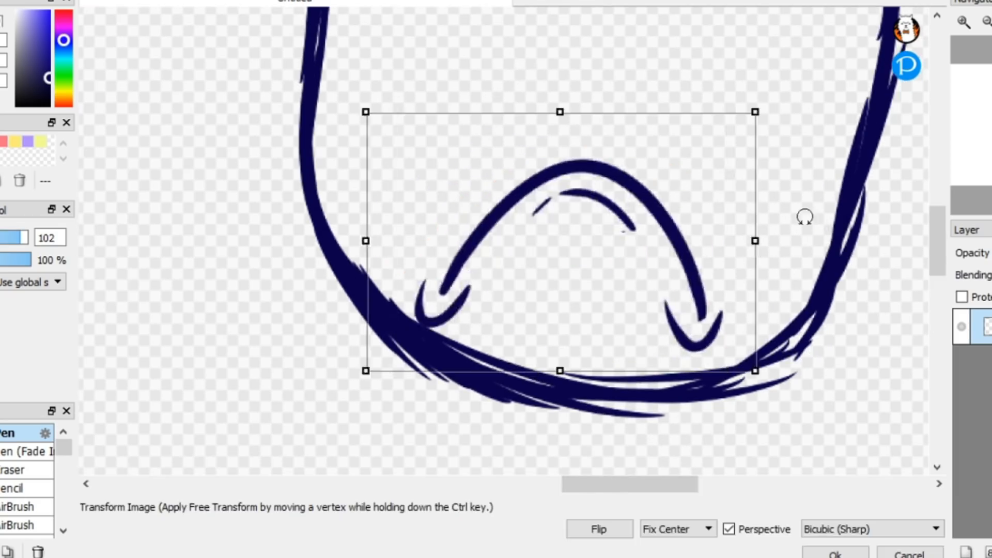
Confirm the transform of the inner curved shape
left_click(833, 554)
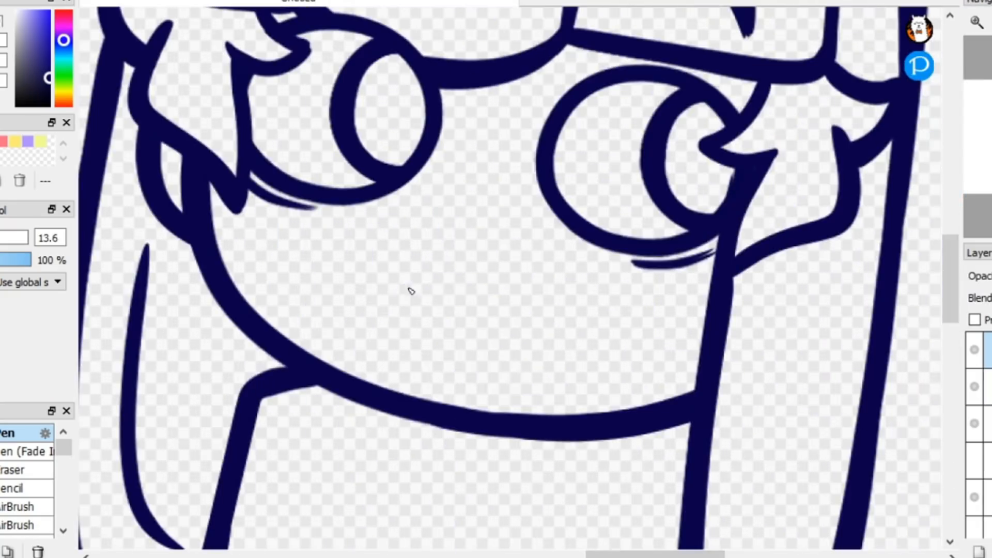
Add a stroke to the character's frowning mouth with the Pen brush
left_click(978, 25)
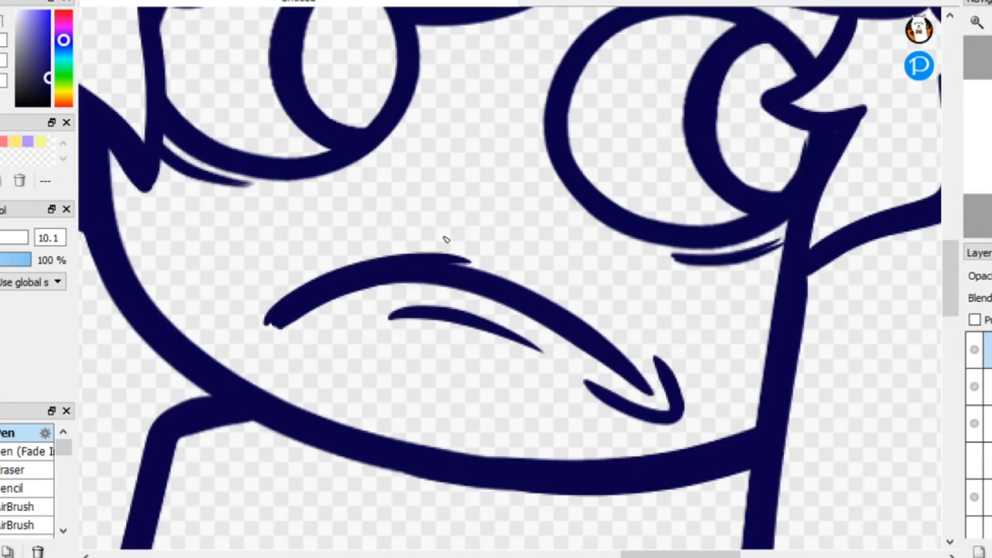
left_click_drag(450, 253, 266, 319)
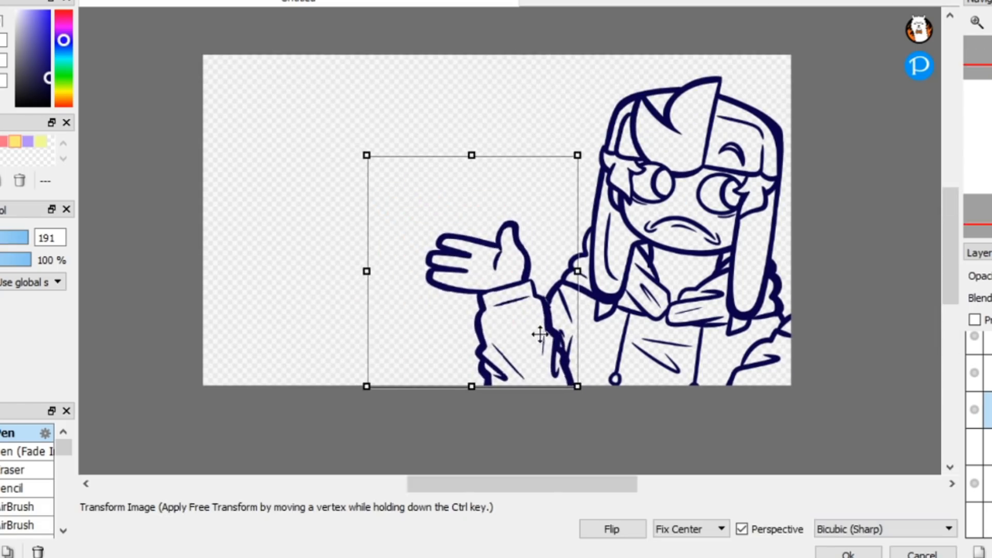
Confirm the resized raised hand and move down to ink the sleeves
left_click(847, 555)
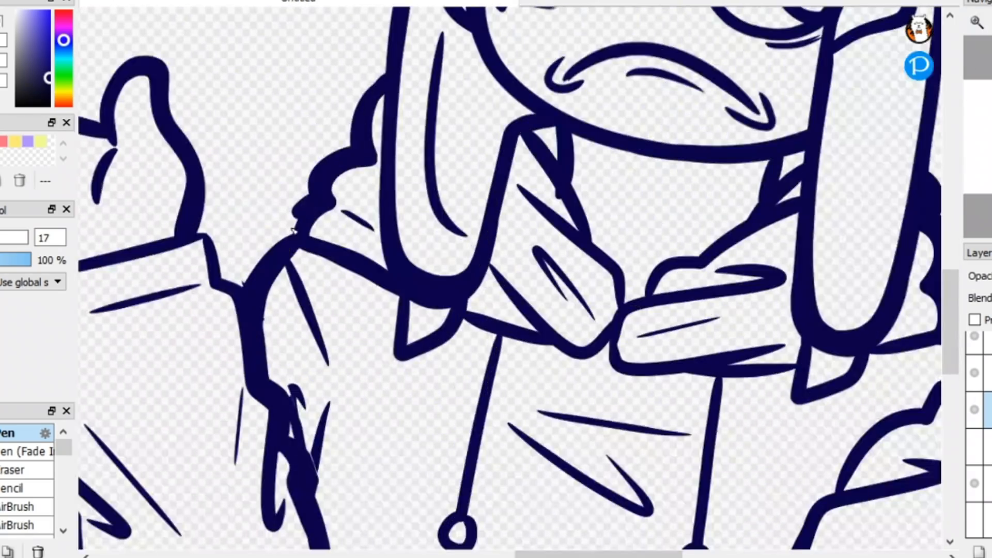
scroll("down", 3)
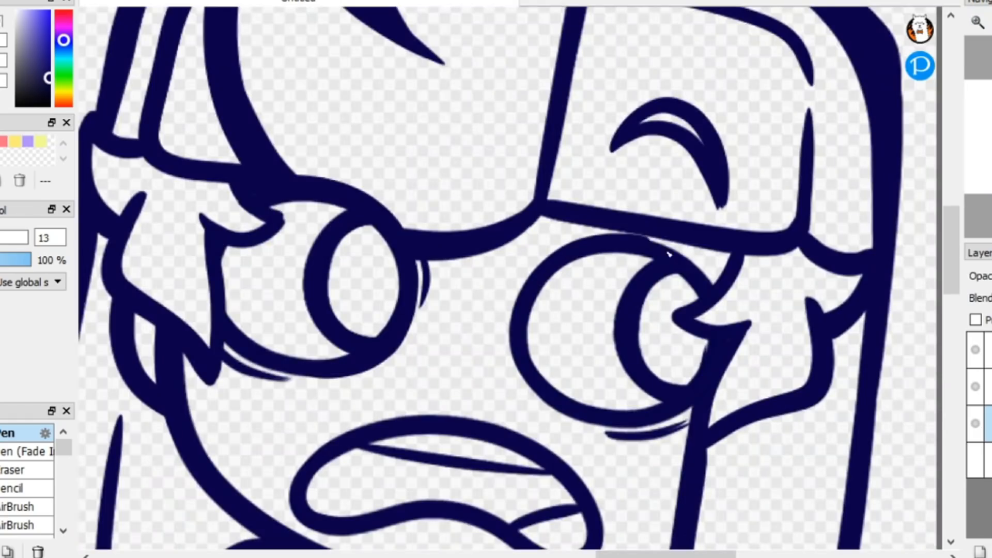
Scroll down the canvas while inking the face outlines
scroll("down", 3)
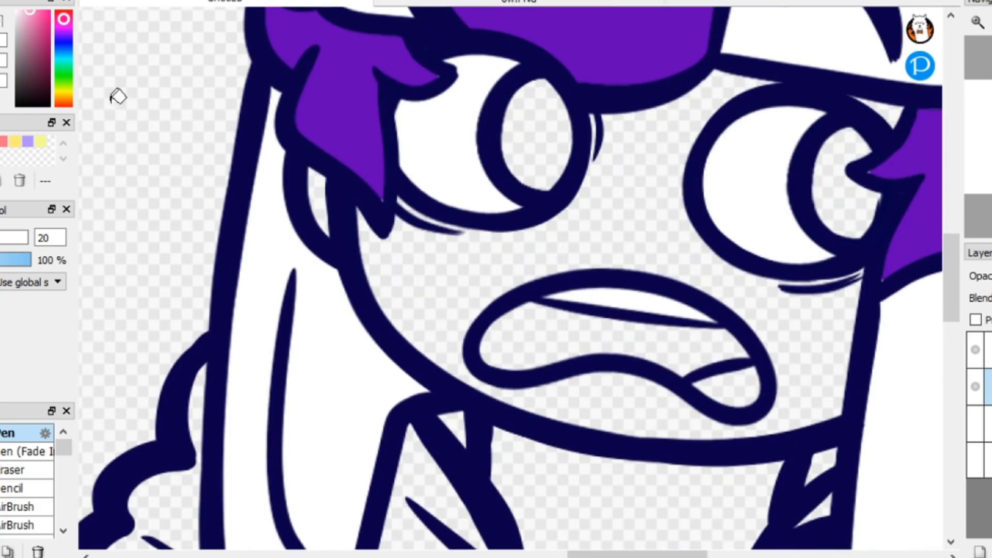
Zoom out to the whole character and hide the colour layers to inspect the line art
left_click(507, 241)
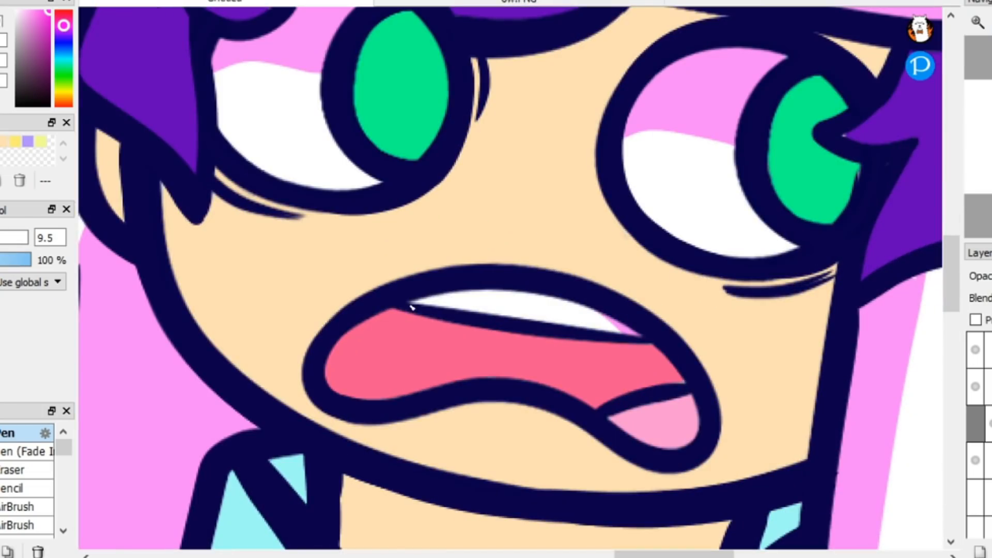
left_click(978, 22)
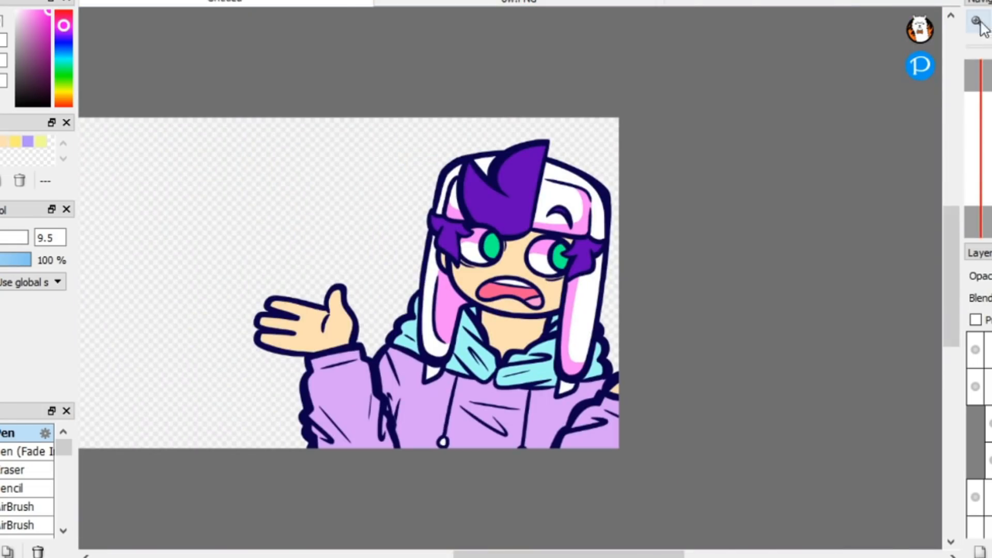
left_click(977, 23)
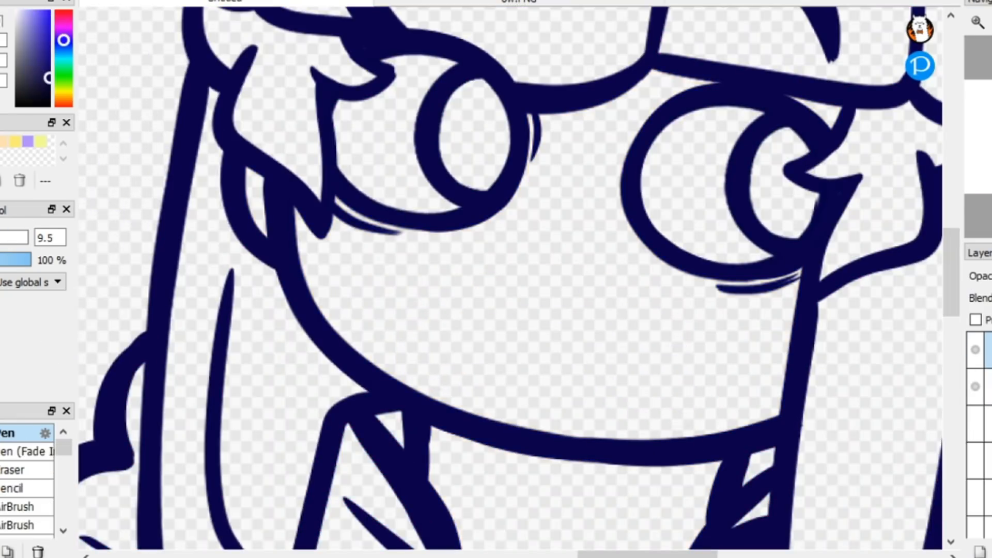
Paint a shadow stroke across the hoodie on the clipped shading layer
left_click_drag(424, 310, 709, 355)
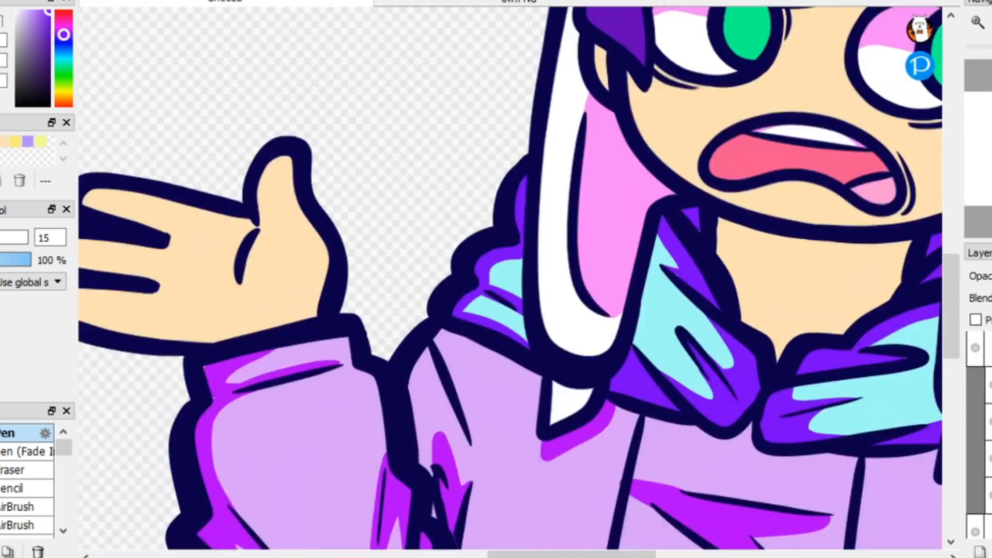
scroll("down", 3)
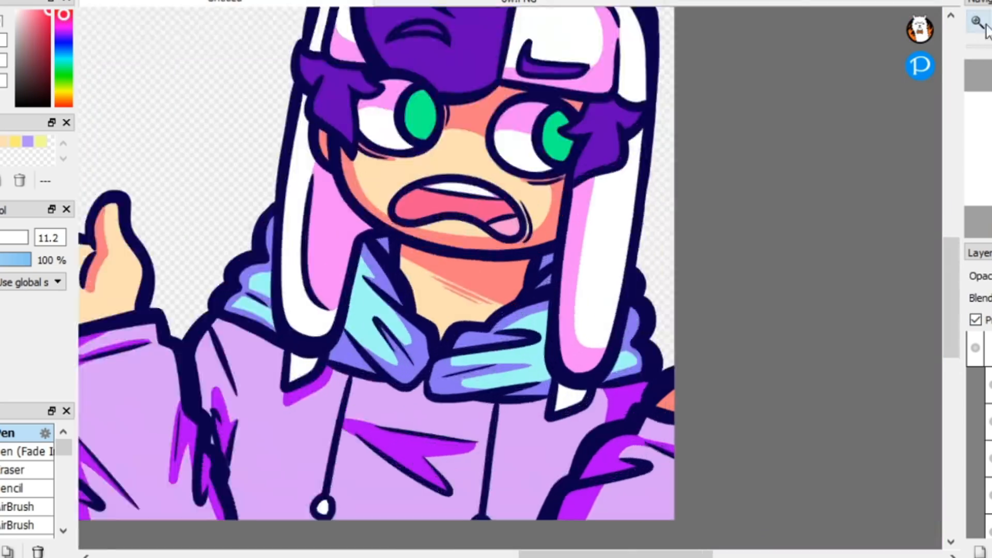
Zoom out to view the gradient-tinted character over the lavender background
left_click(977, 23)
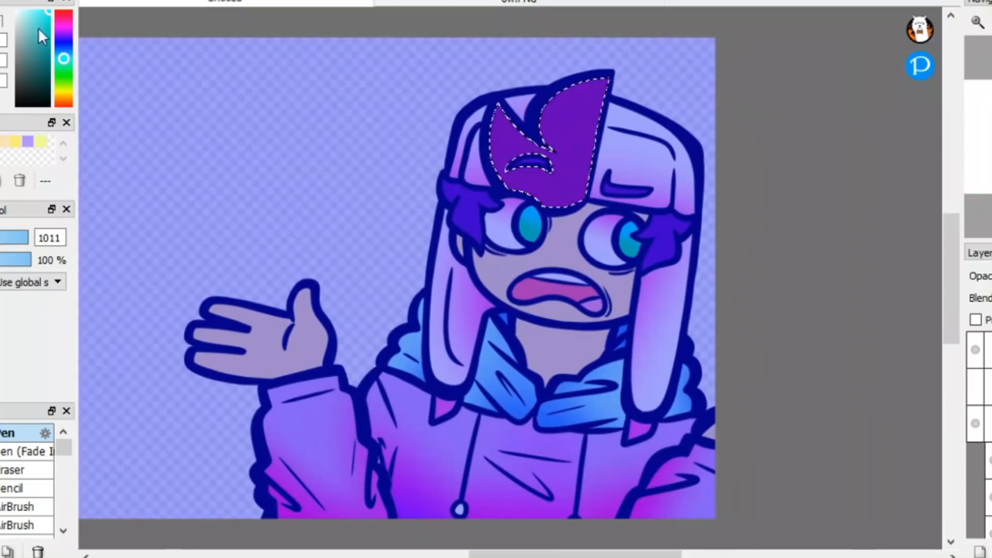
Choose a pink colour and shade the mouth and hoodie
left_click(554, 184)
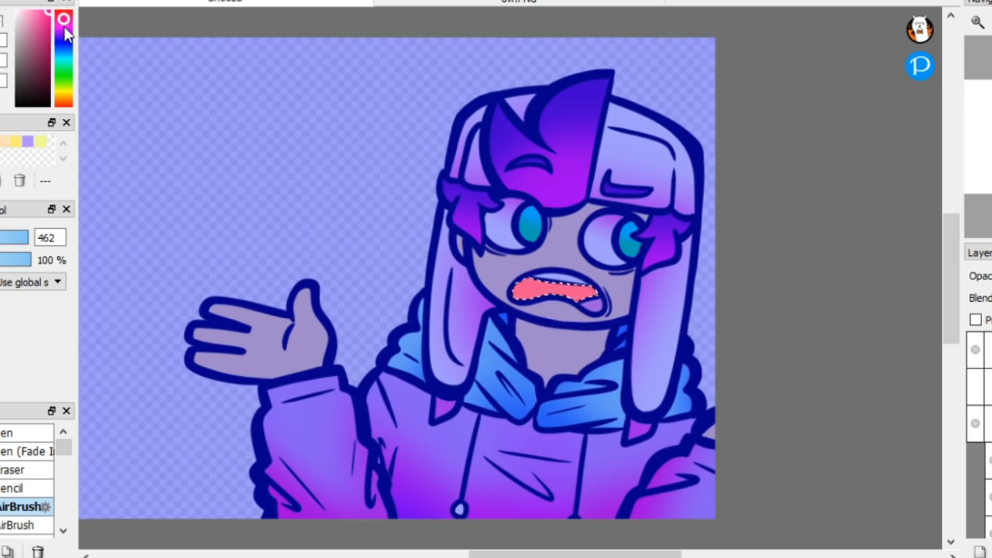
left_click(545, 258)
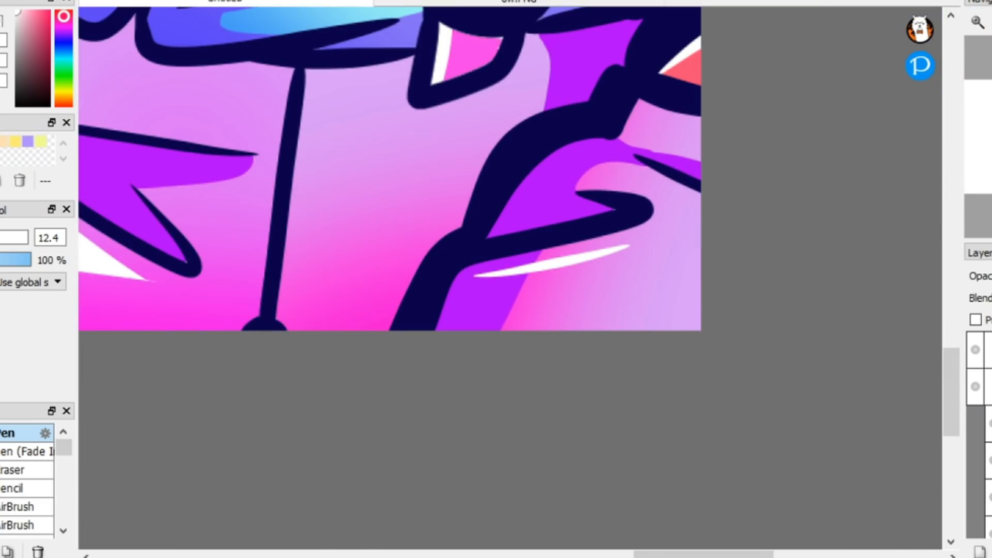
mouse_move(299, 442)
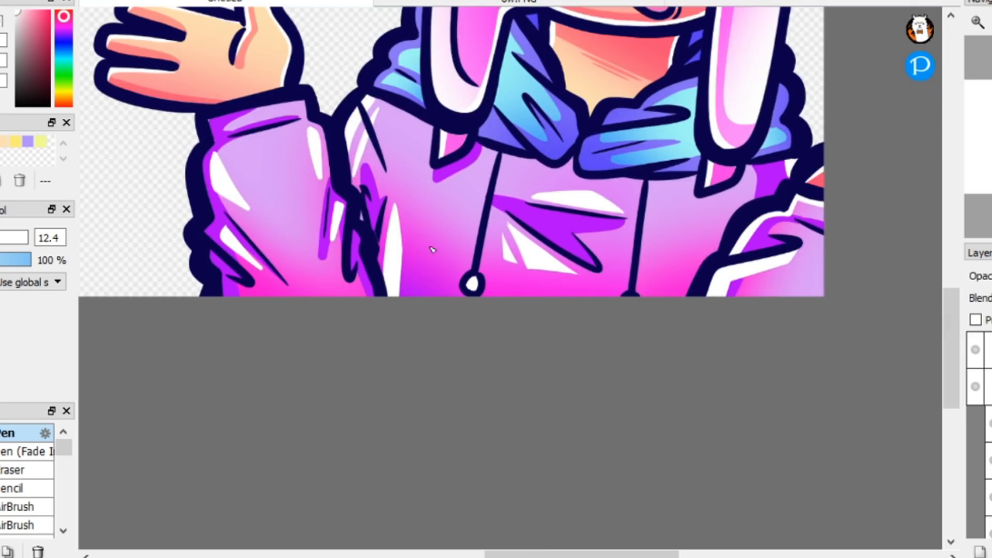
scroll("down", 3)
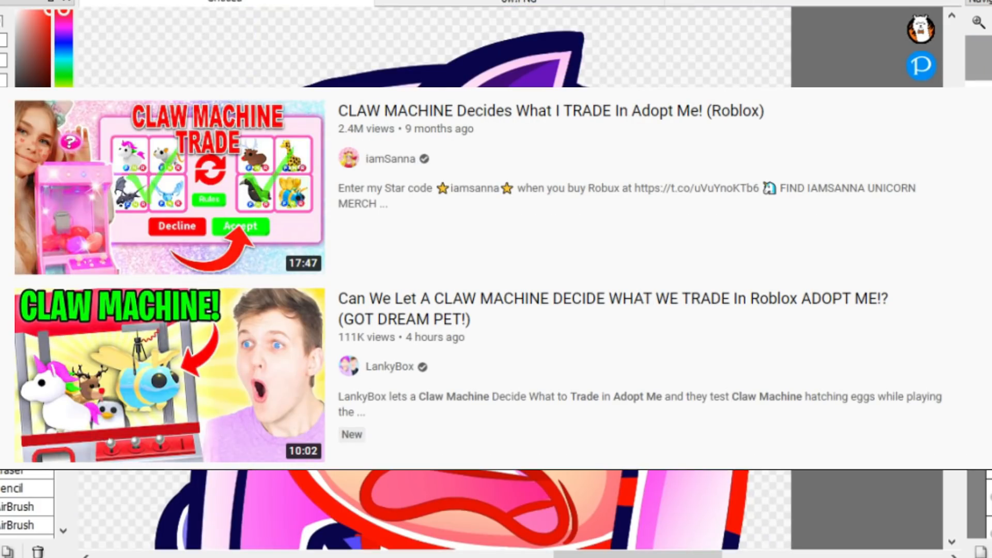
Scroll down to place the comment box below the video screenshot
scroll("down", 3)
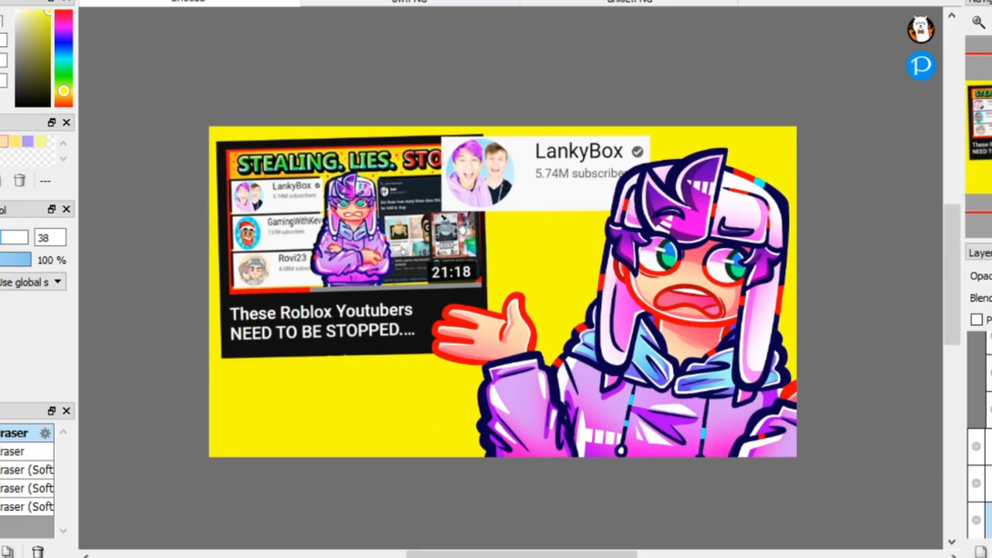
mouse_move(533, 263)
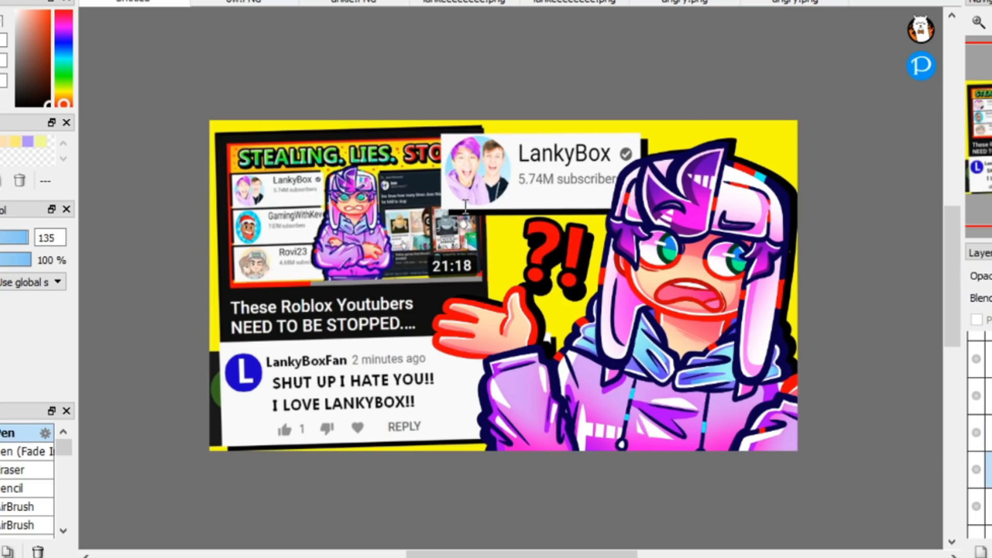
Outline the thumbnail in red pen with orange dots, then airbrush cyan over the yellow background
left_click(977, 23)
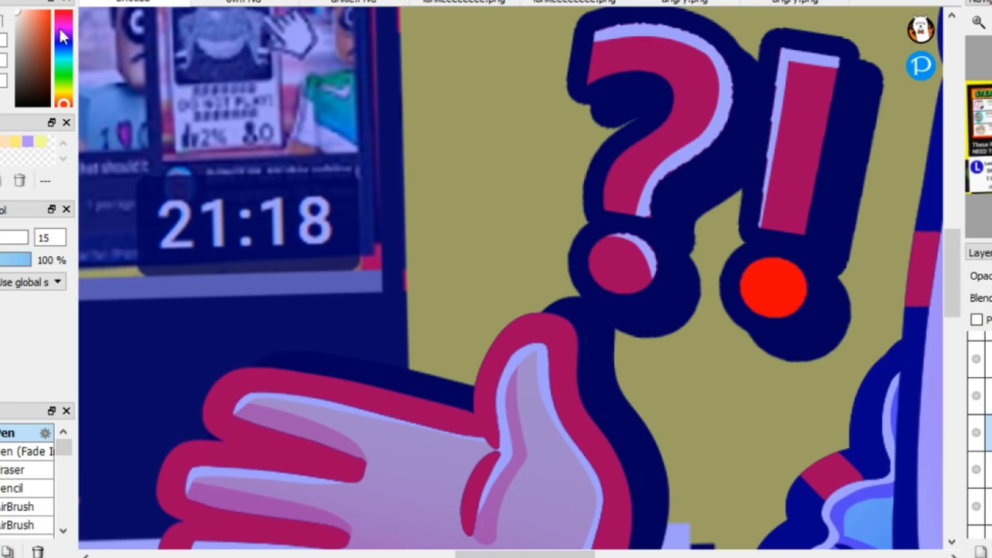
left_click(769, 289)
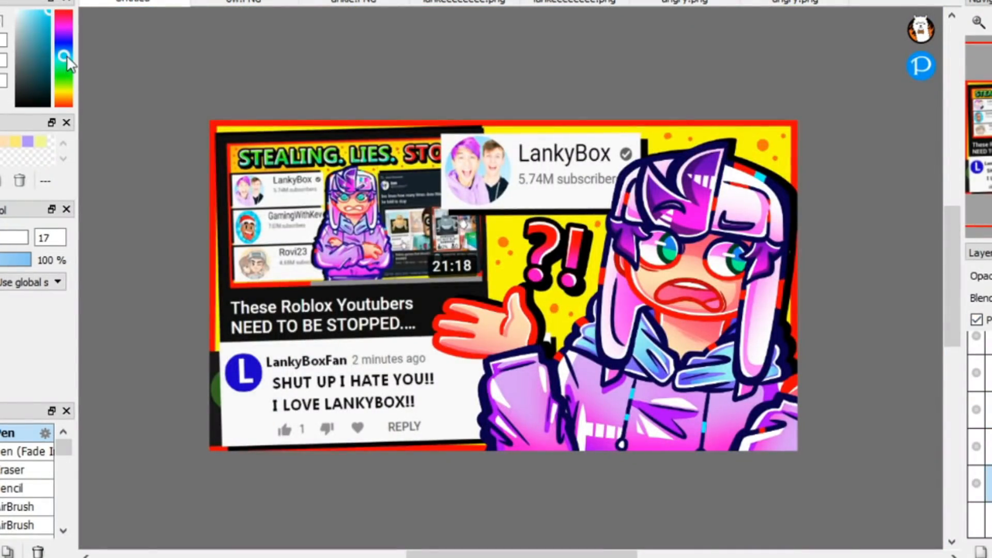
left_click(558, 310)
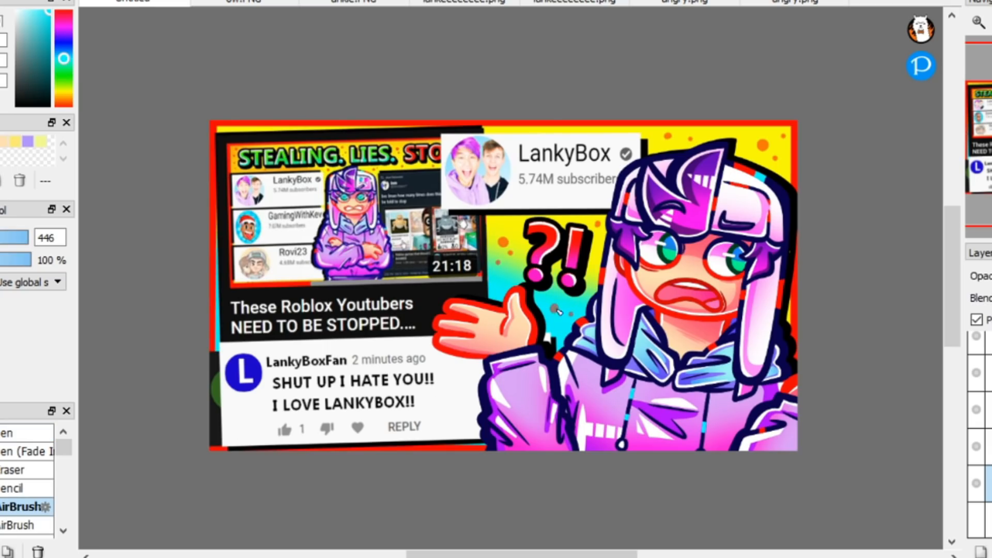